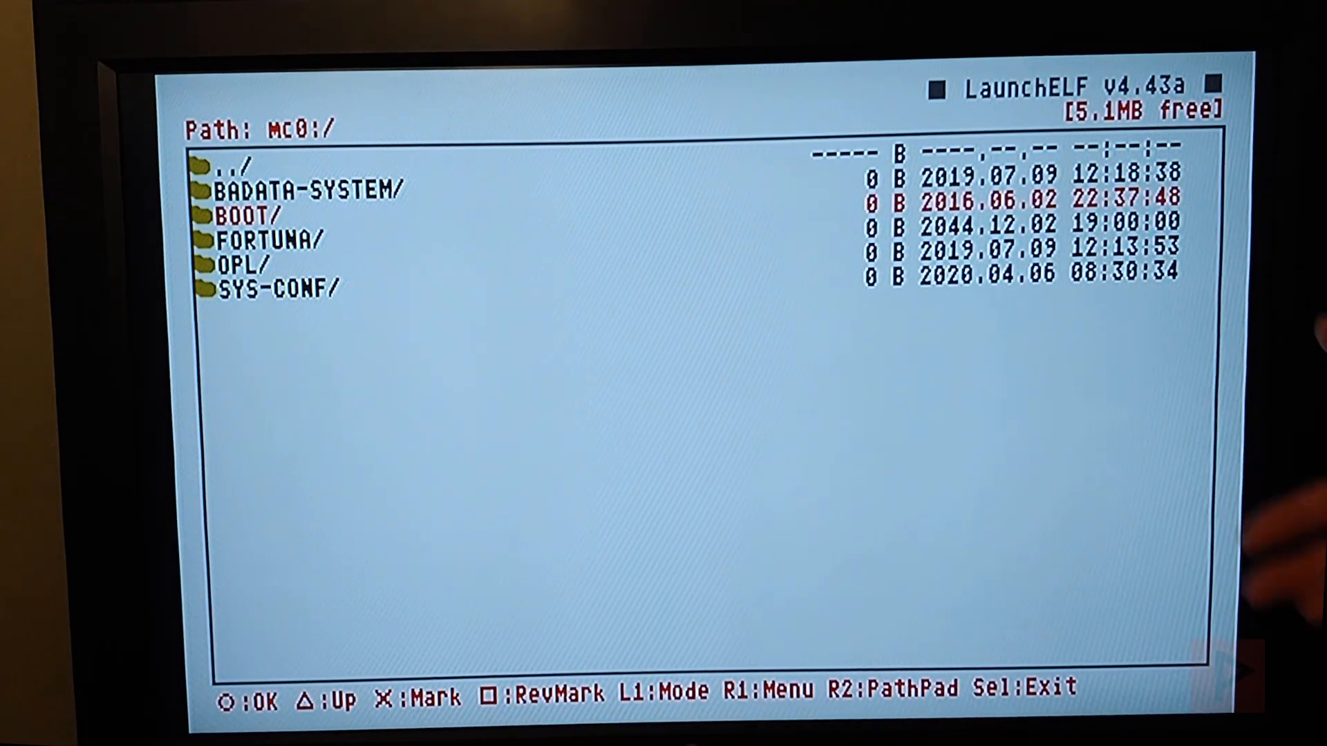
Leave the memory card listing and browse to the USB drive root (mass:/).
{"action": "key", "text": "Down"}
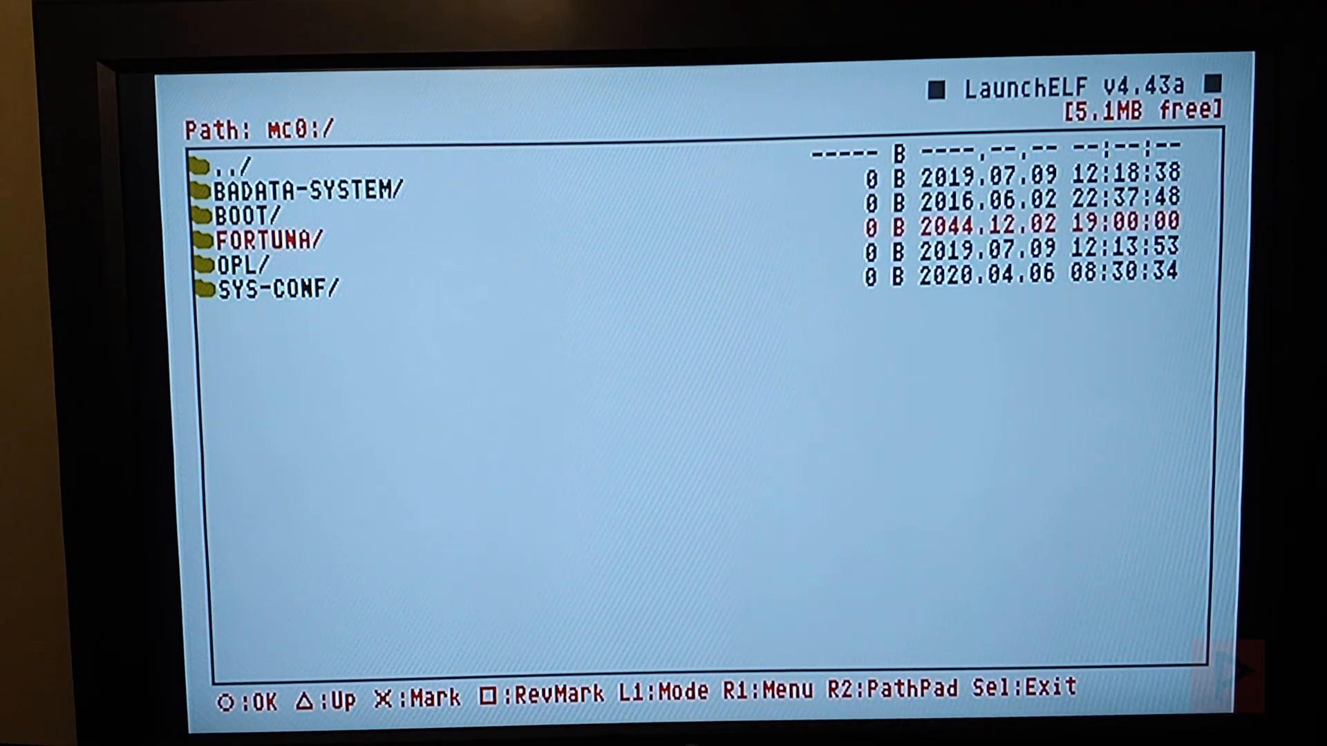
{"action": "key", "text": "triangle"}
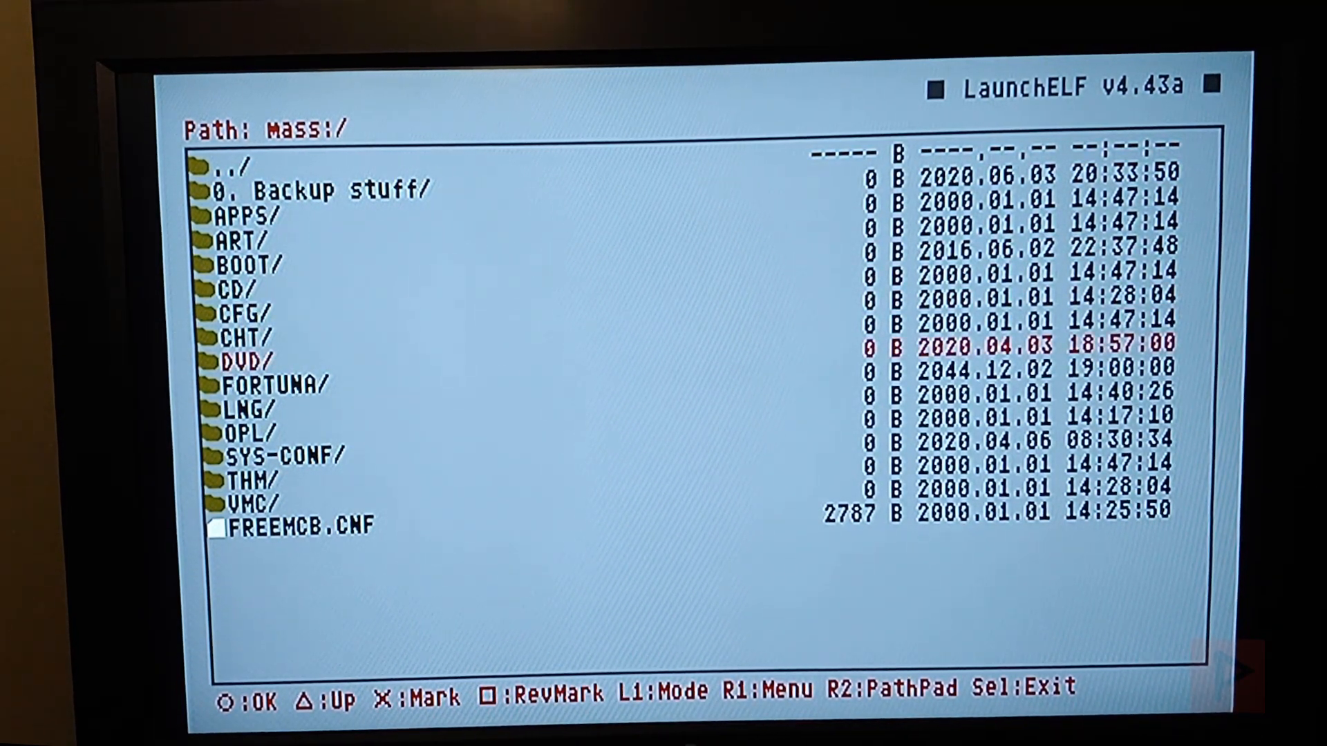
Mark BOOT, FORTUNA and SYS-CONF on the USB drive and copy them.
{"action": "key", "text": "Down"}
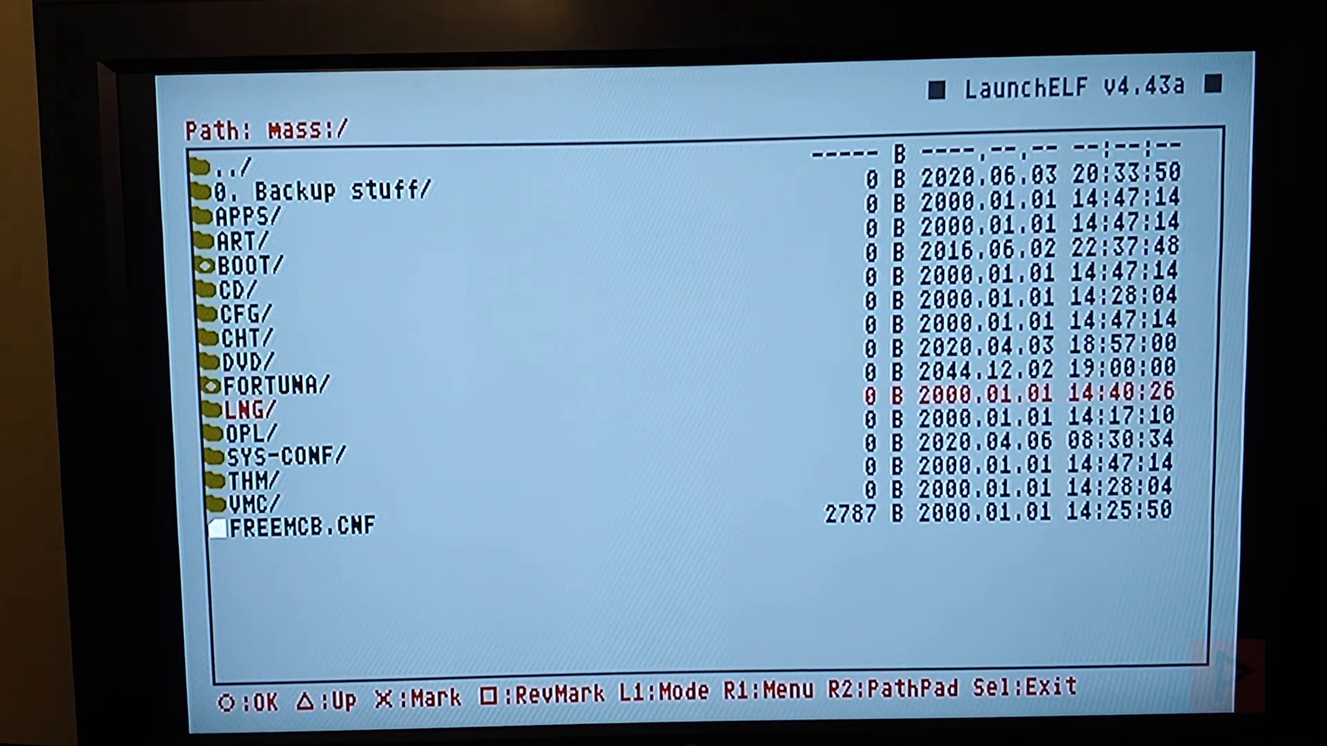
{"action": "key", "text": "down"}
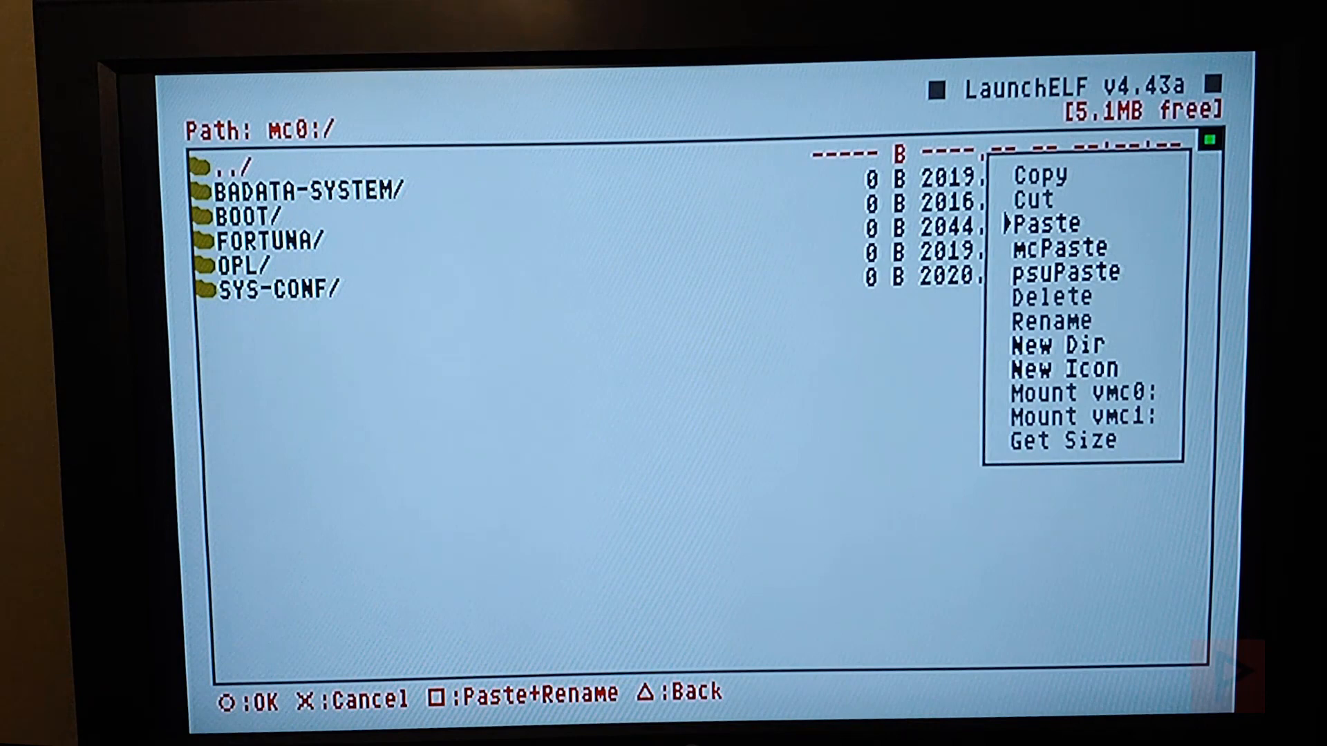
Paste the copied folders into mc0:/, raising the FORTUNA overwrite prompt.
{"action": "left_click", "coordinate": [1050, 222]}
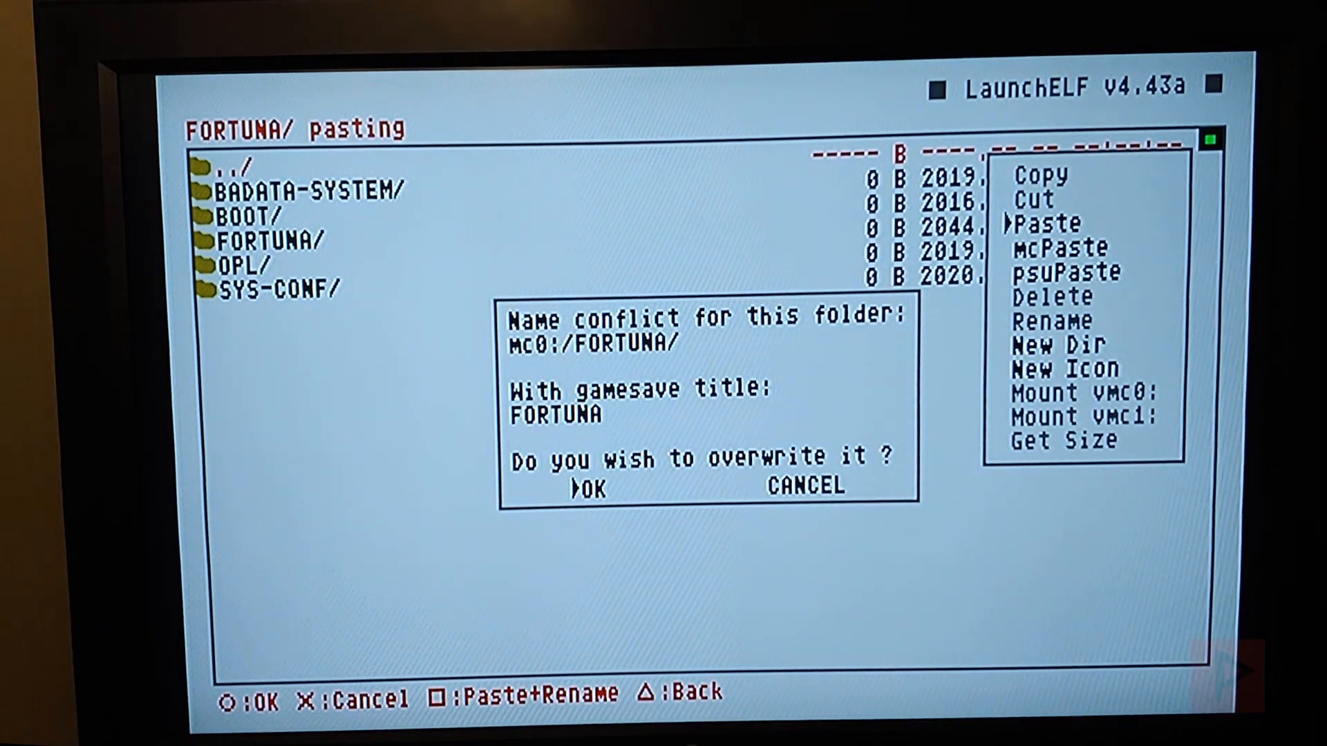
{"action": "left_click", "coordinate": [590, 489]}
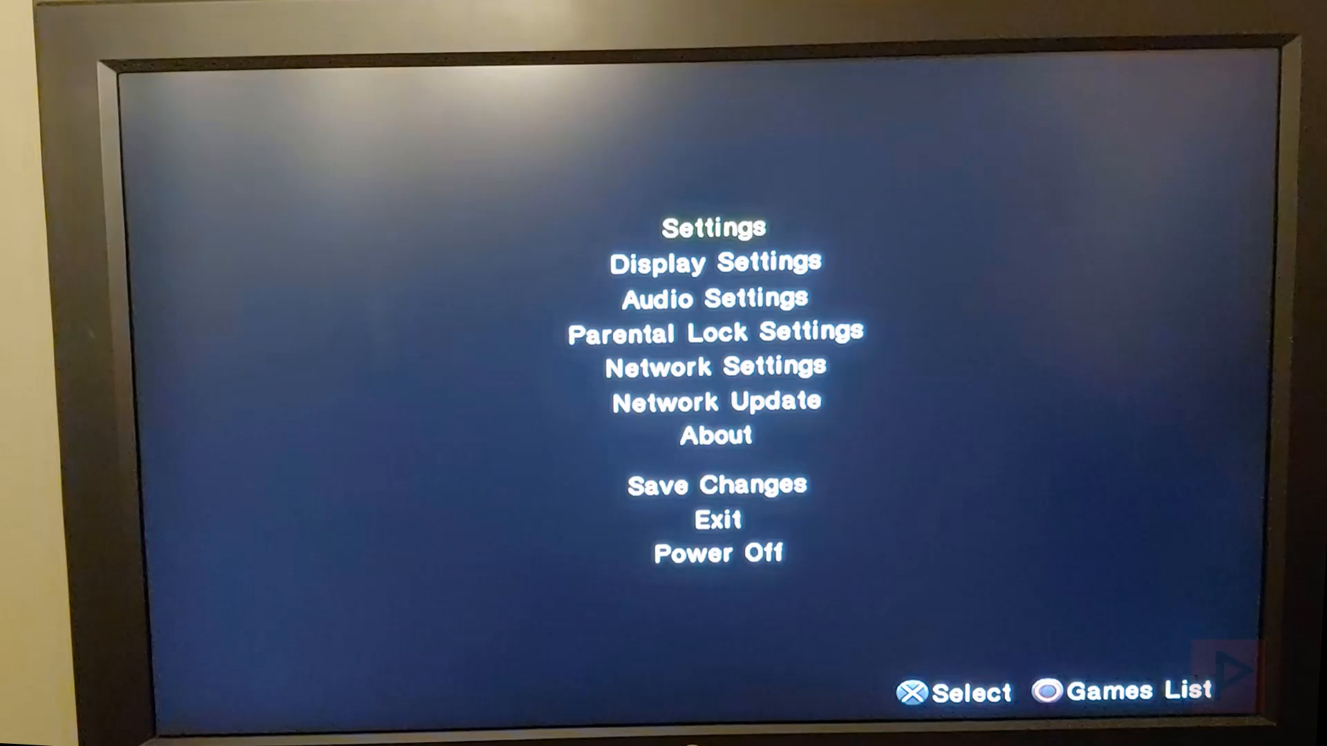
Return from Open PS2 Loader settings to the USB Games list.
{"action": "left_click", "coordinate": [714, 228]}
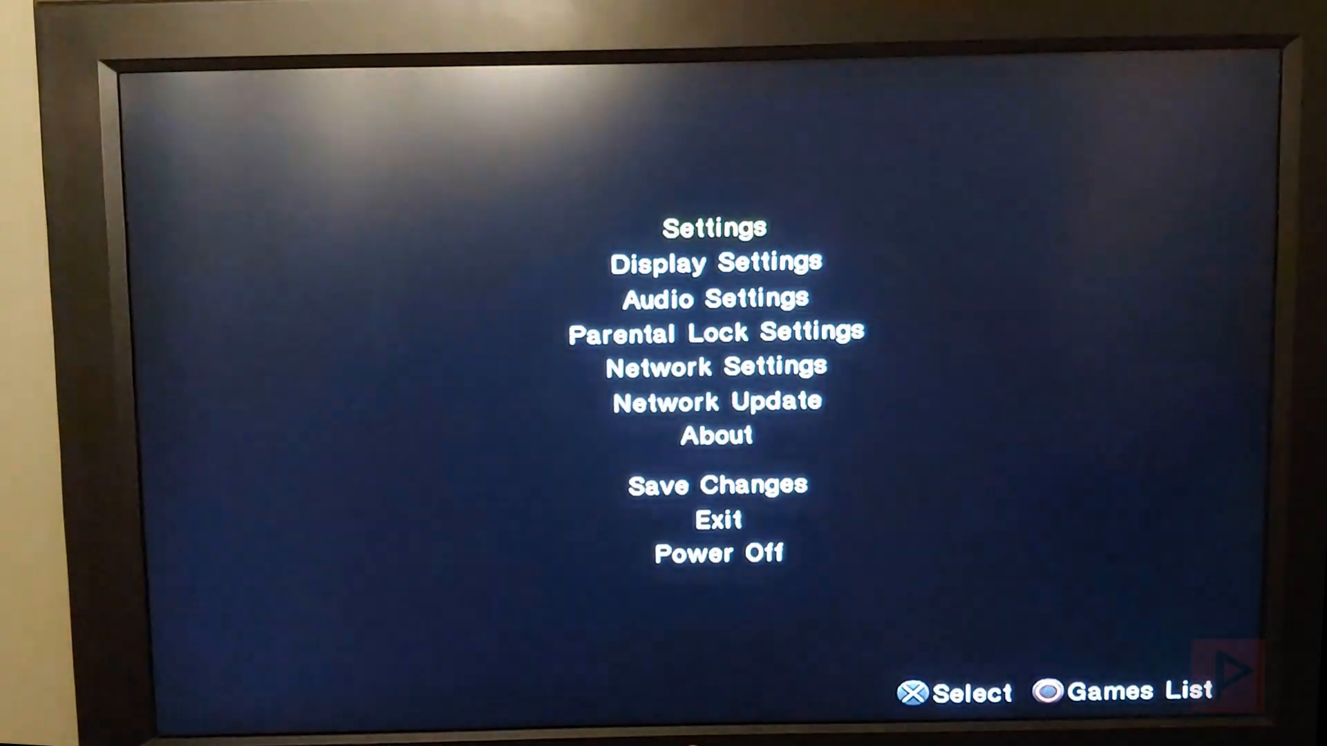
{"action": "left_click", "coordinate": [715, 263]}
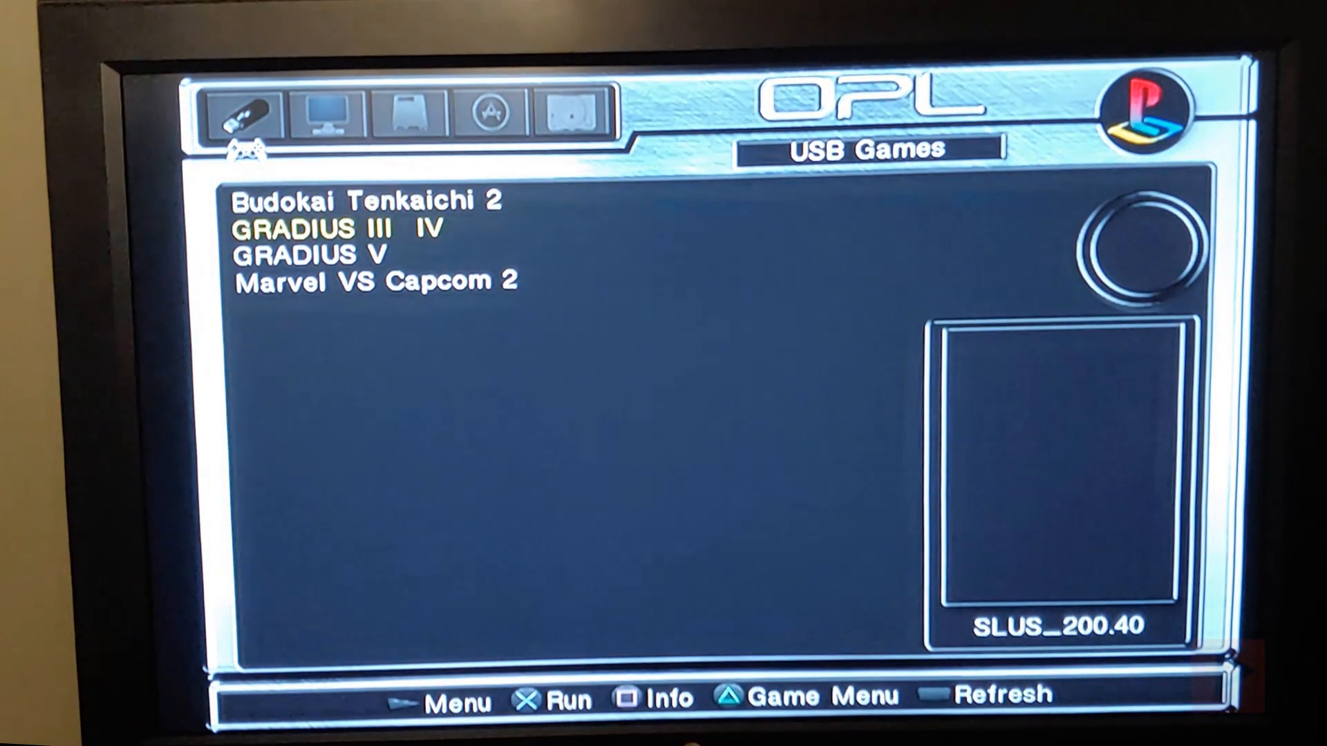
Run GRADIUS V from USB and get past the title screen to the main menu.
{"action": "key", "text": "down"}
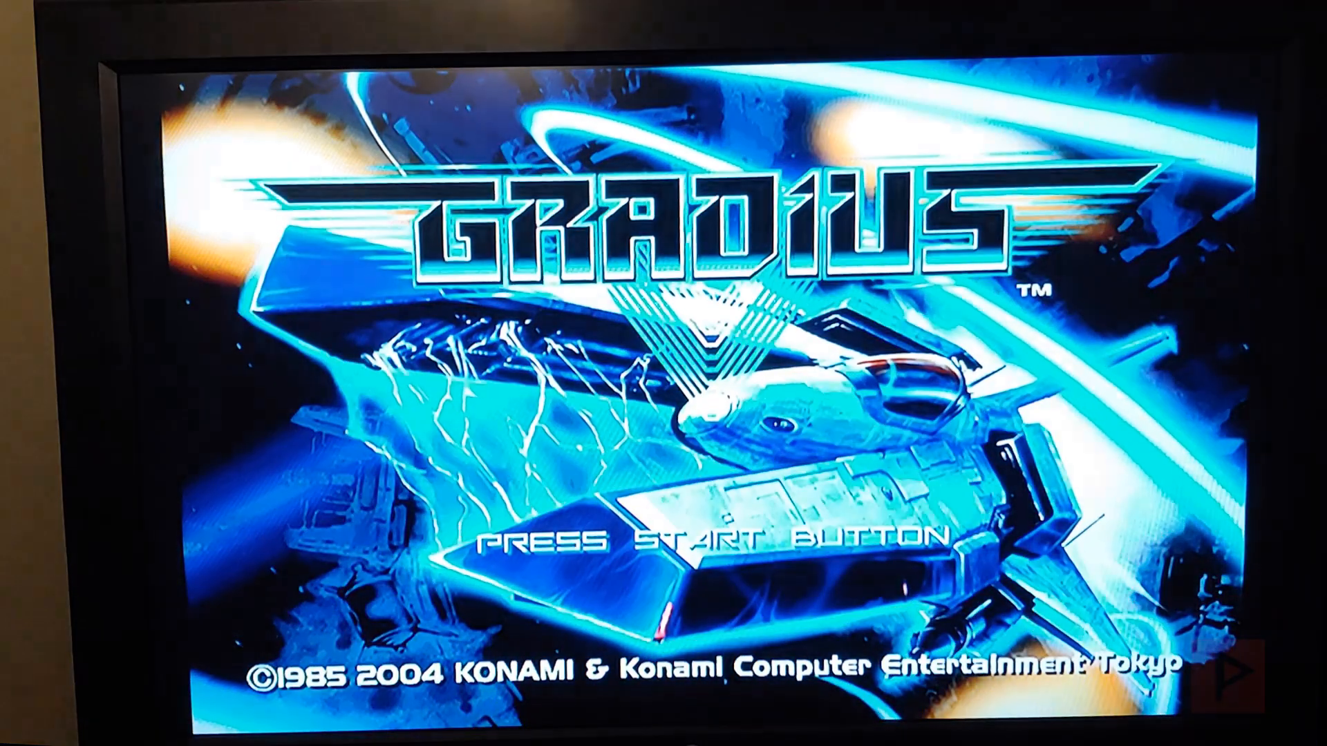
{"action": "key", "text": "enter"}
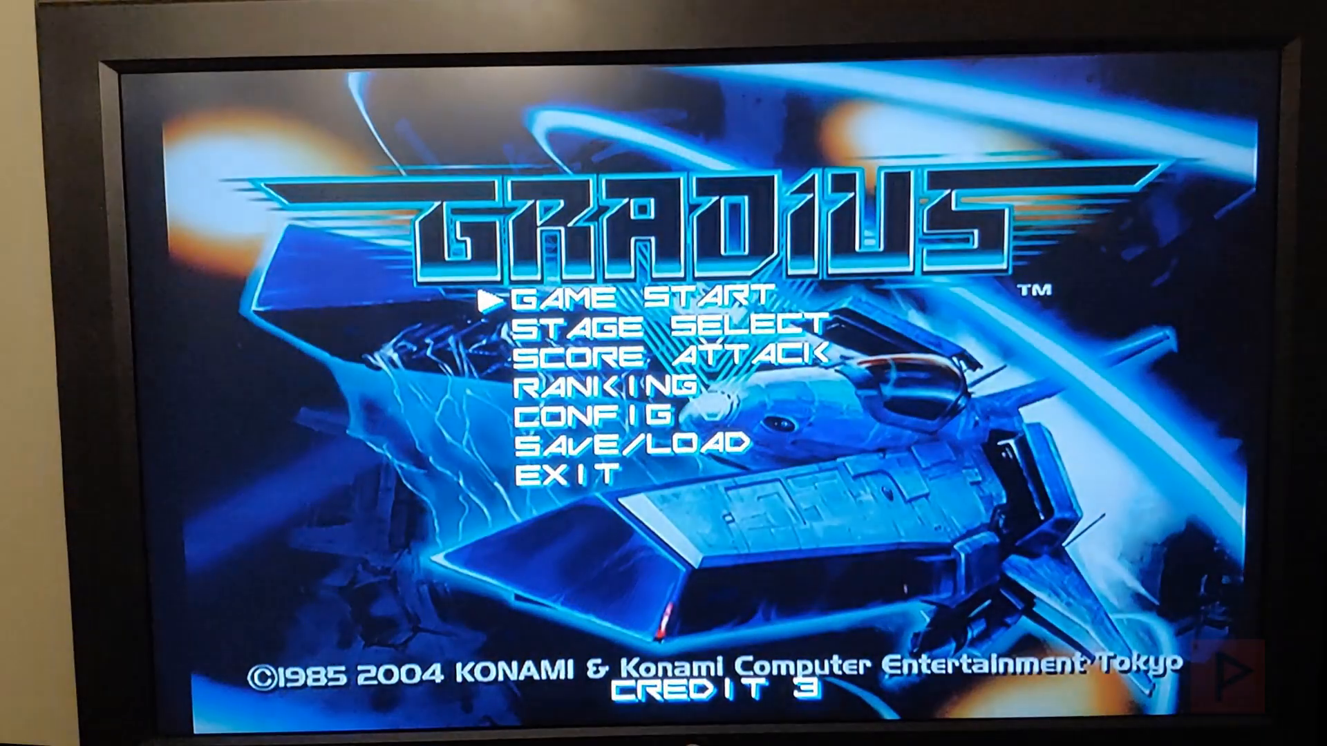